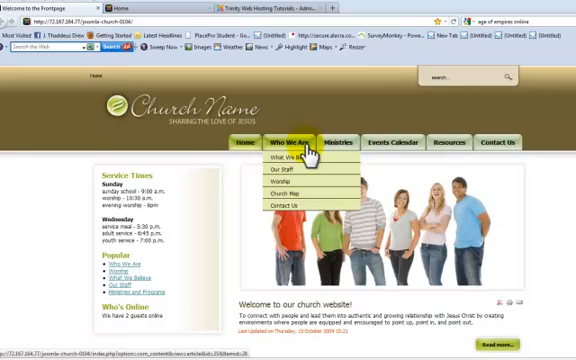
- Switch from the church site's front page to the Joomla Administrator control panel
click(404, 141)
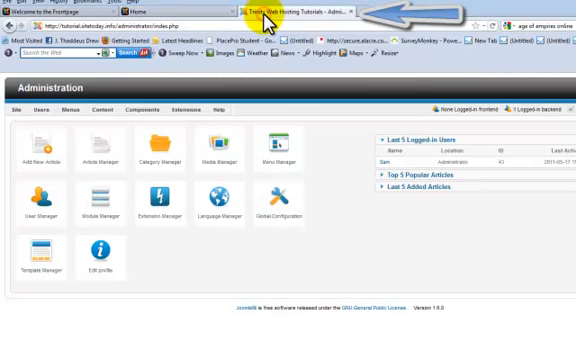
- Show the Main Menu's items in Menu Manager, currently only the published Home item
click(71, 112)
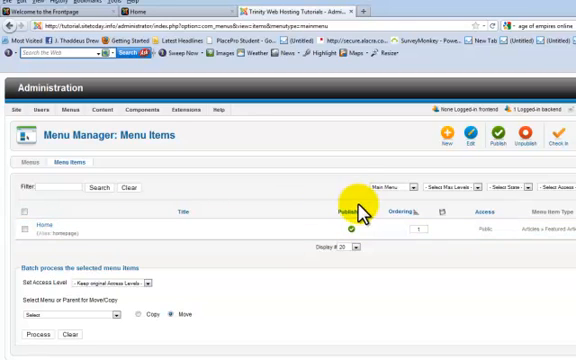
mouse_move(150, 205)
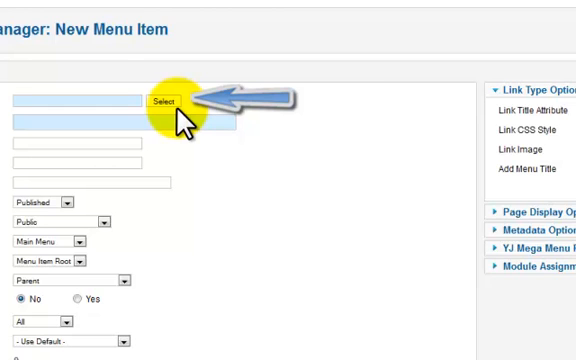
- Start a new Main Menu item with Articles > Single Article as its type
click(168, 103)
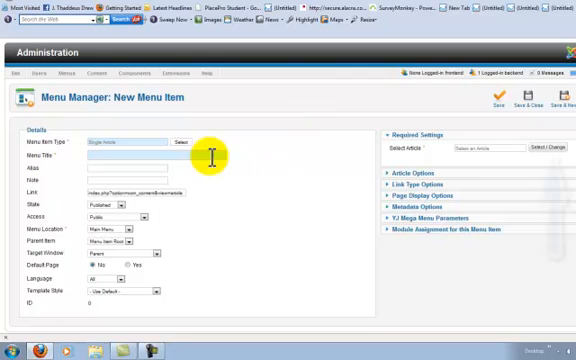
- Link the new item to the Who We Are article, title it 'Who We Are' and save it
click(537, 148)
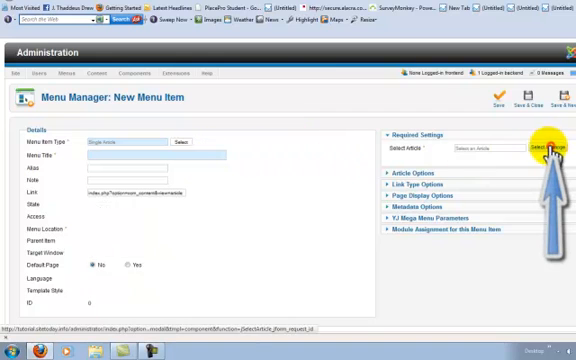
click(539, 150)
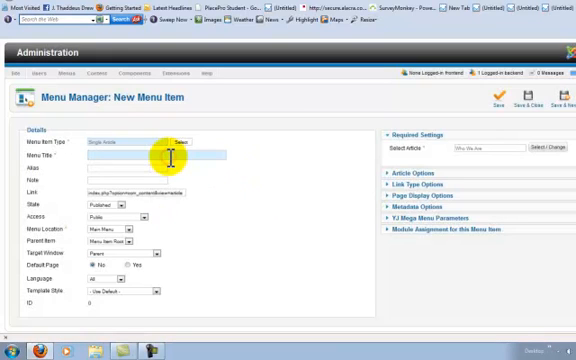
text(Who We Are)
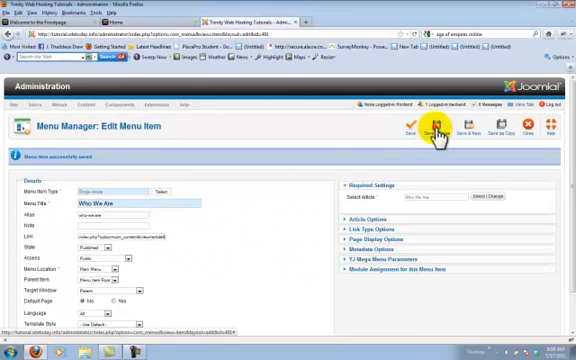
click(432, 133)
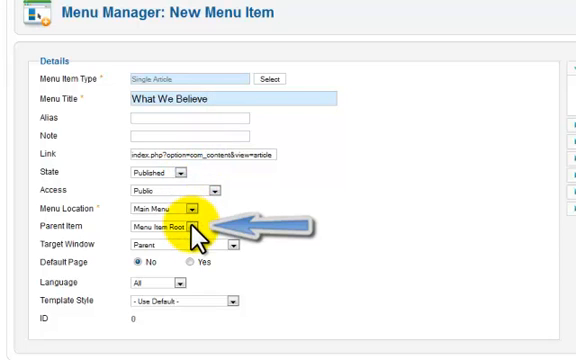
- List parent options for the 'What We Believe' item: menu root, Home and Who We Are
click(175, 230)
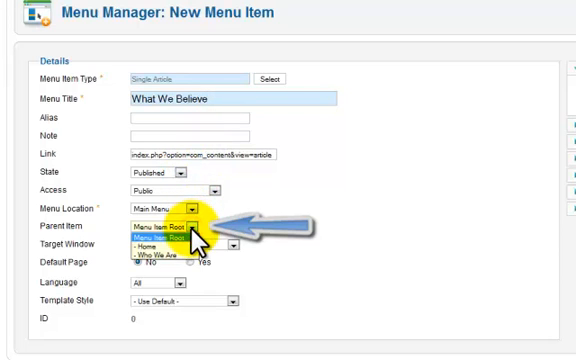